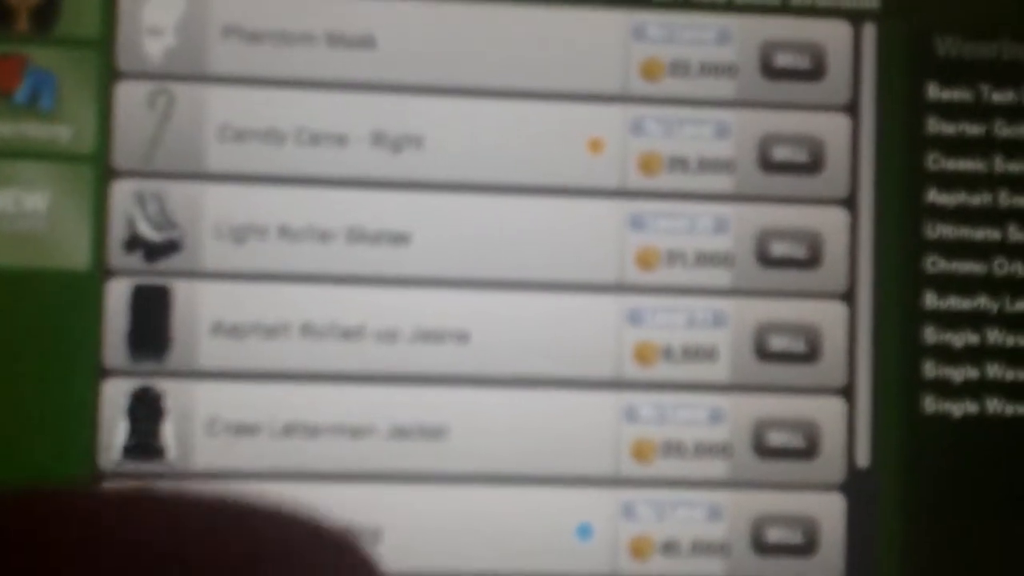
{"action": "scroll", "scroll_direction": "down", "scroll_amount": 3}
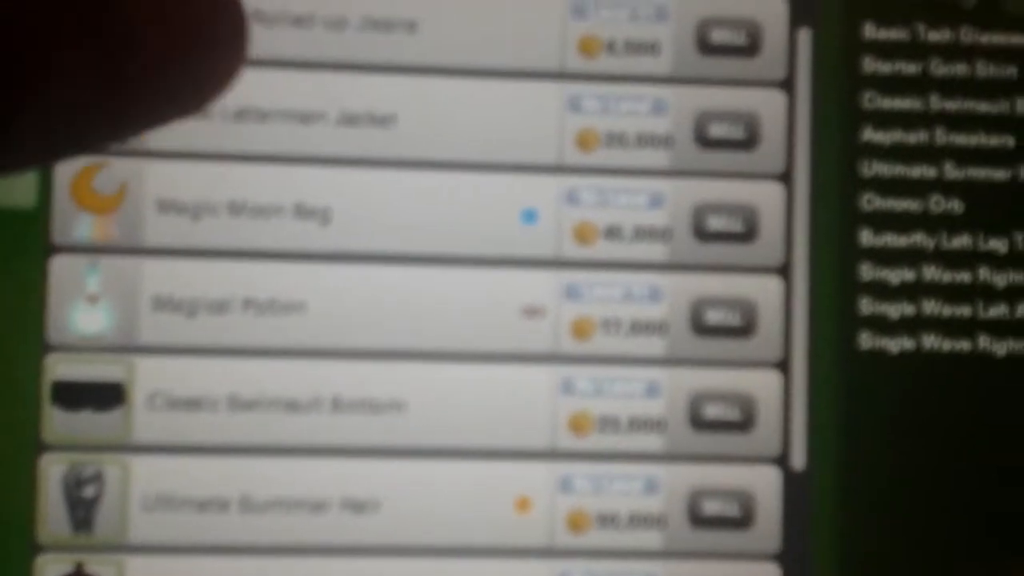